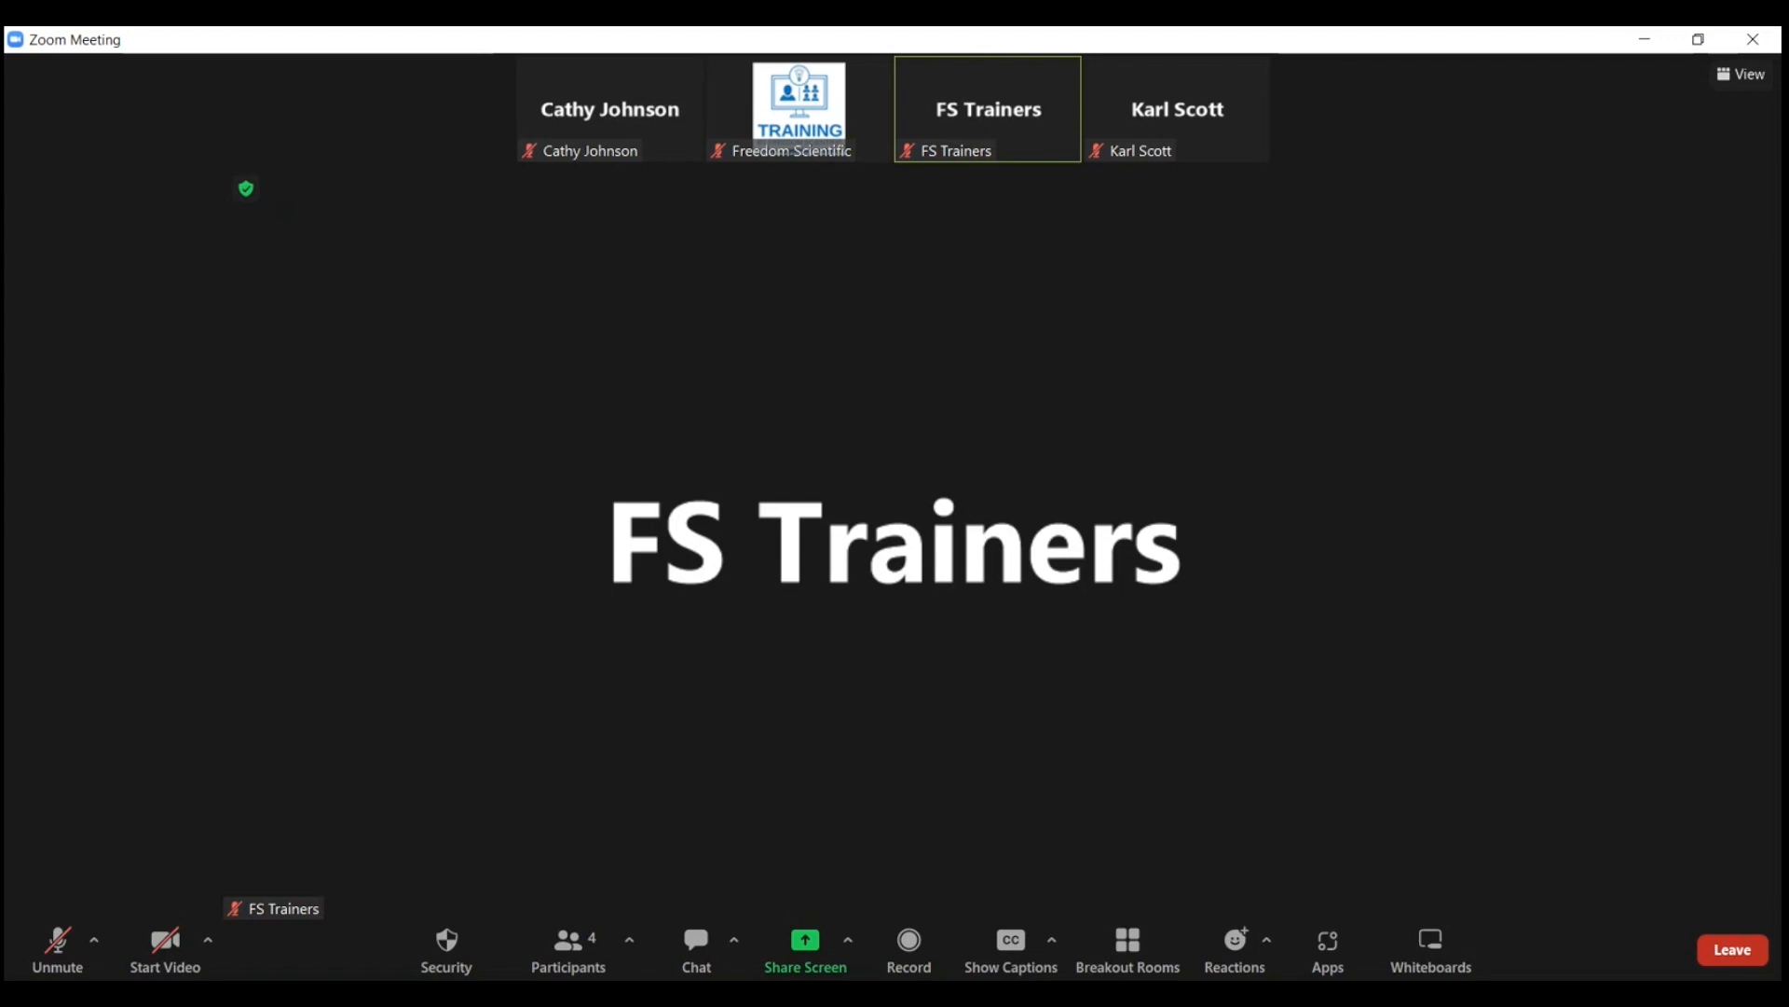
# - Open Zoom's Share Screen picker with Alt+S, listing the screen and open windows
pyautogui.press('alt+s')
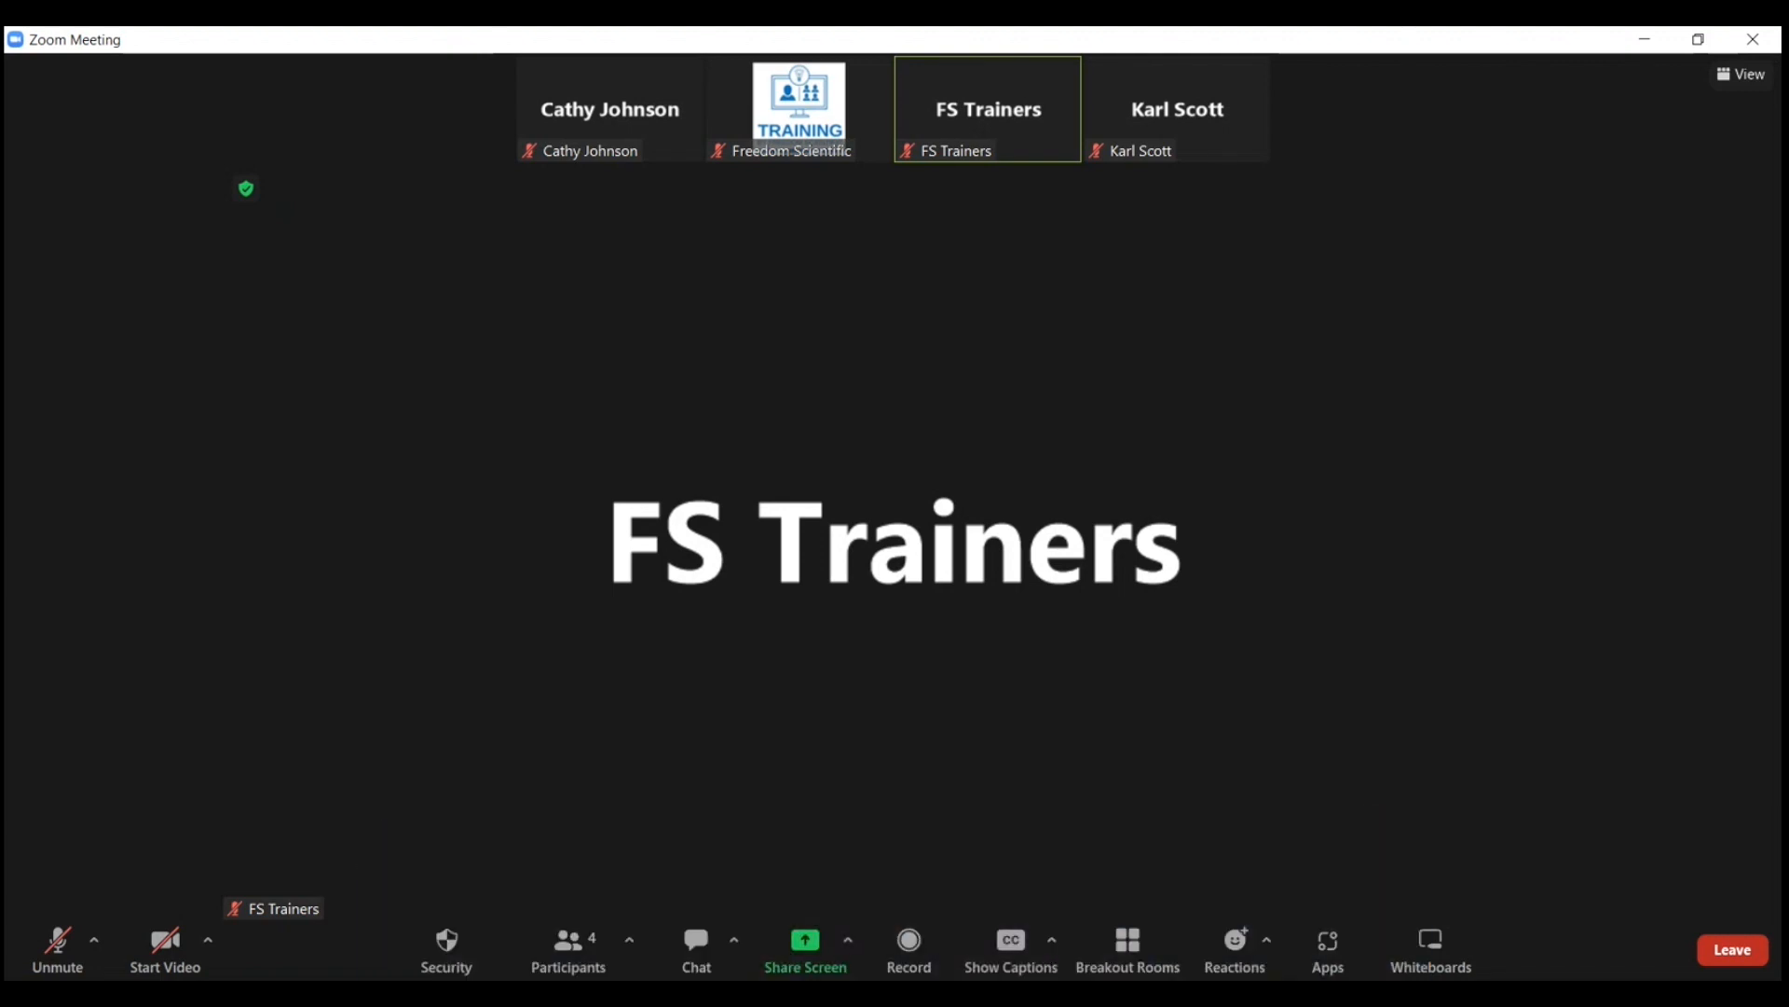
pyautogui.click(804, 947)
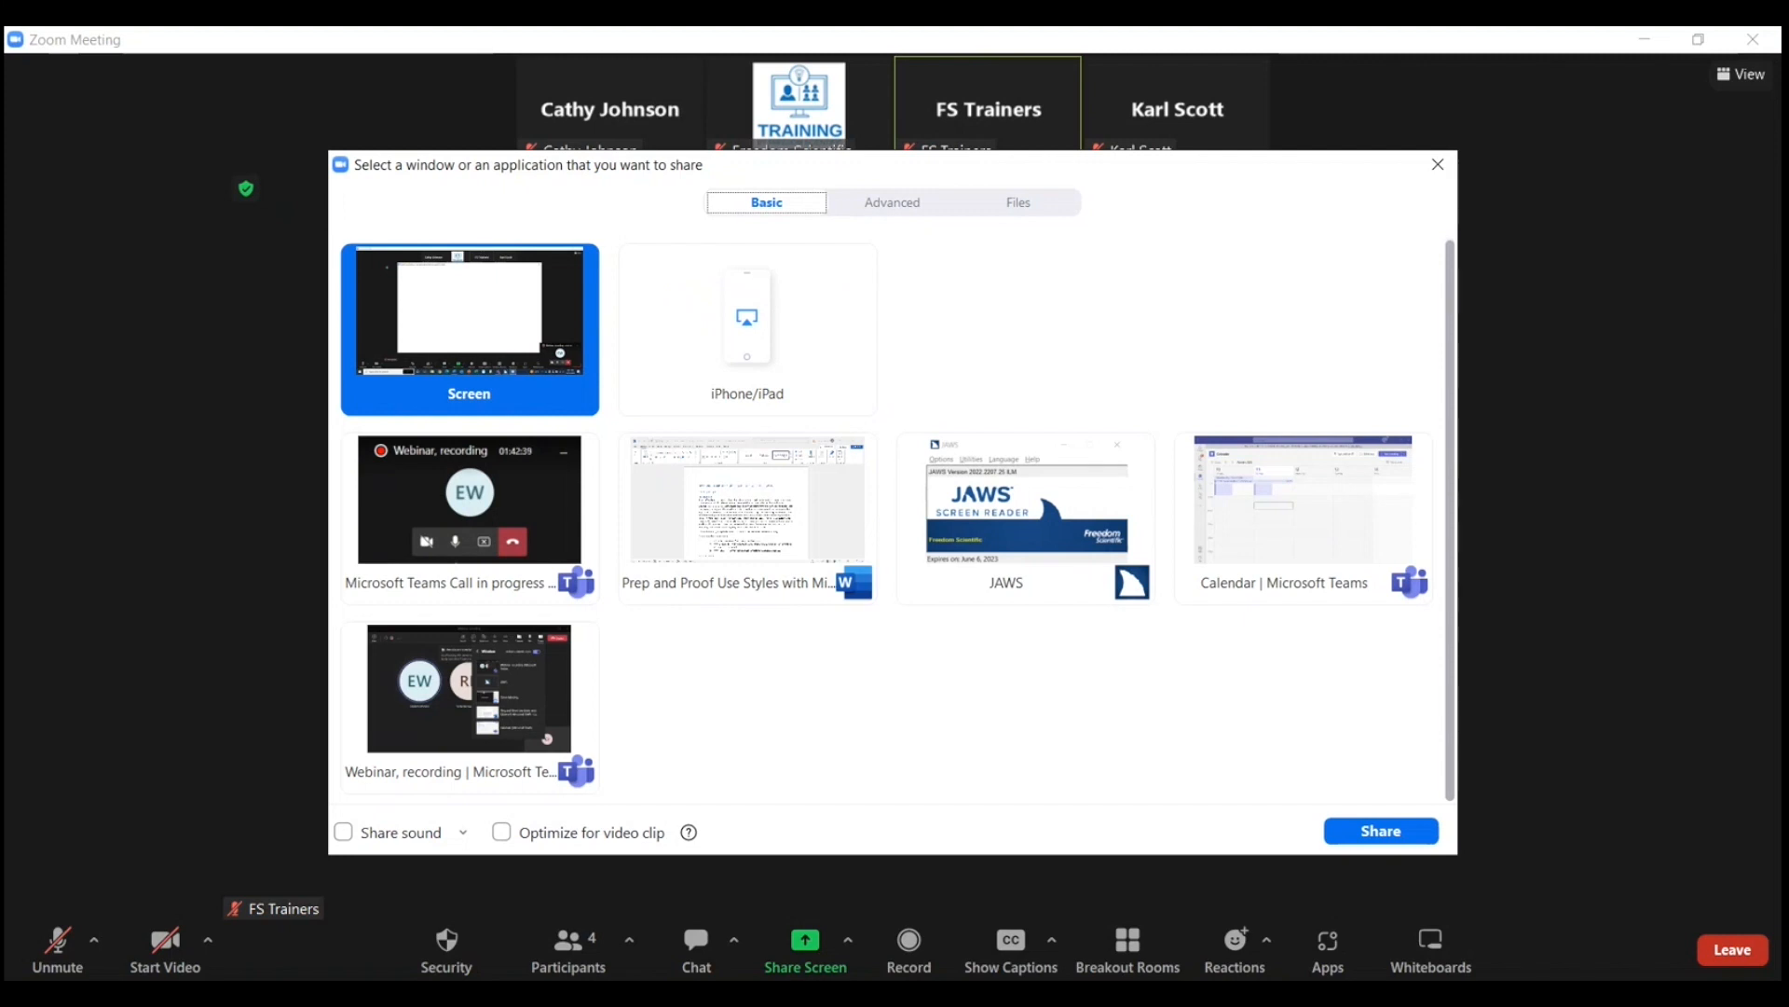
pyautogui.press('Tab')
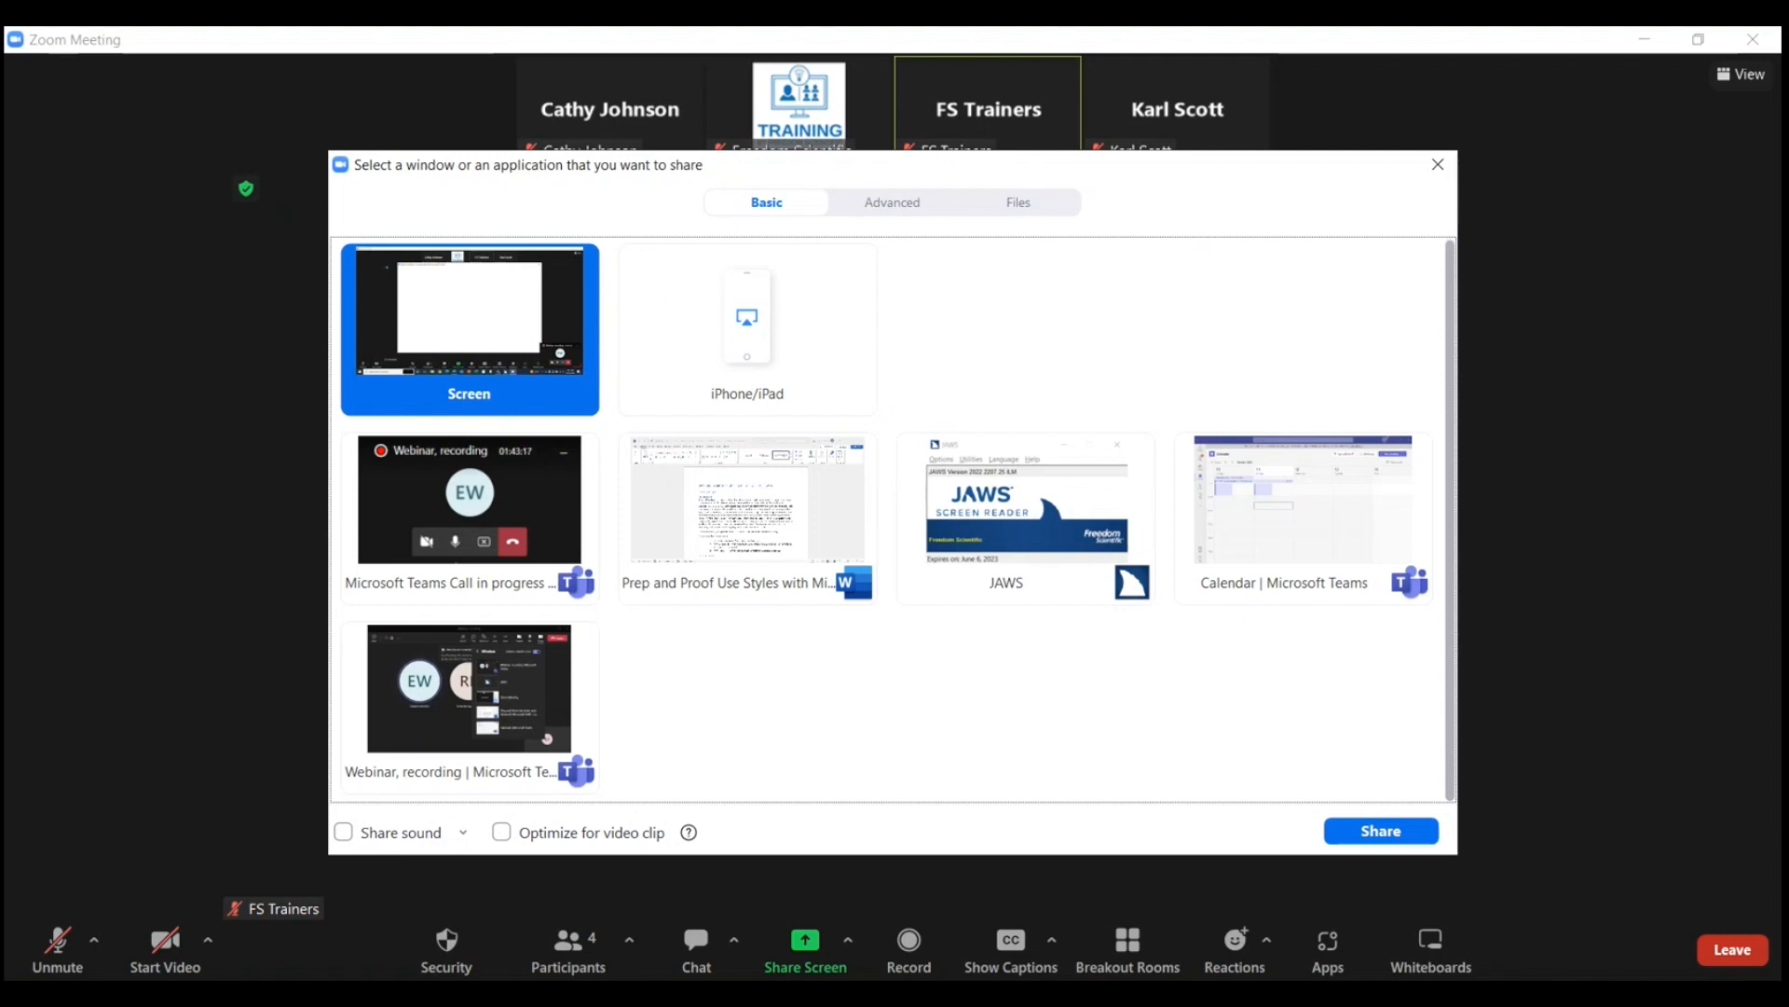
# - Step past the whole screen and Teams call to the Prep and Proof document
pyautogui.click(746, 329)
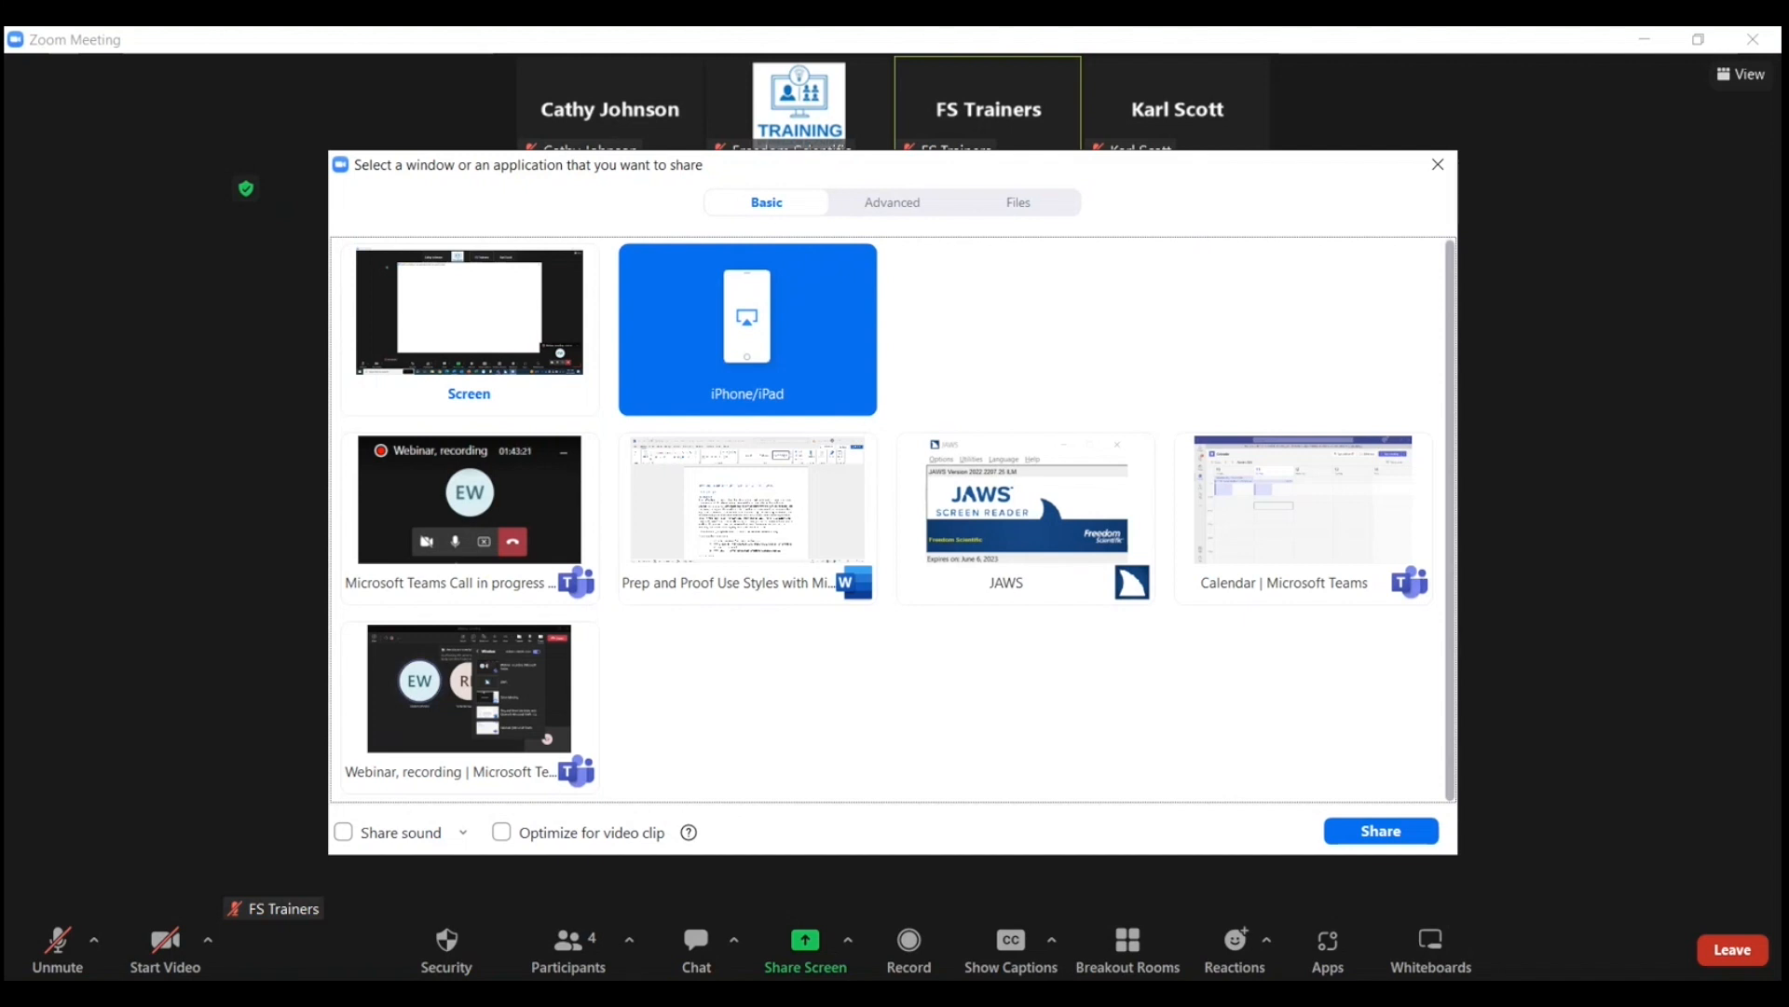
pyautogui.click(468, 498)
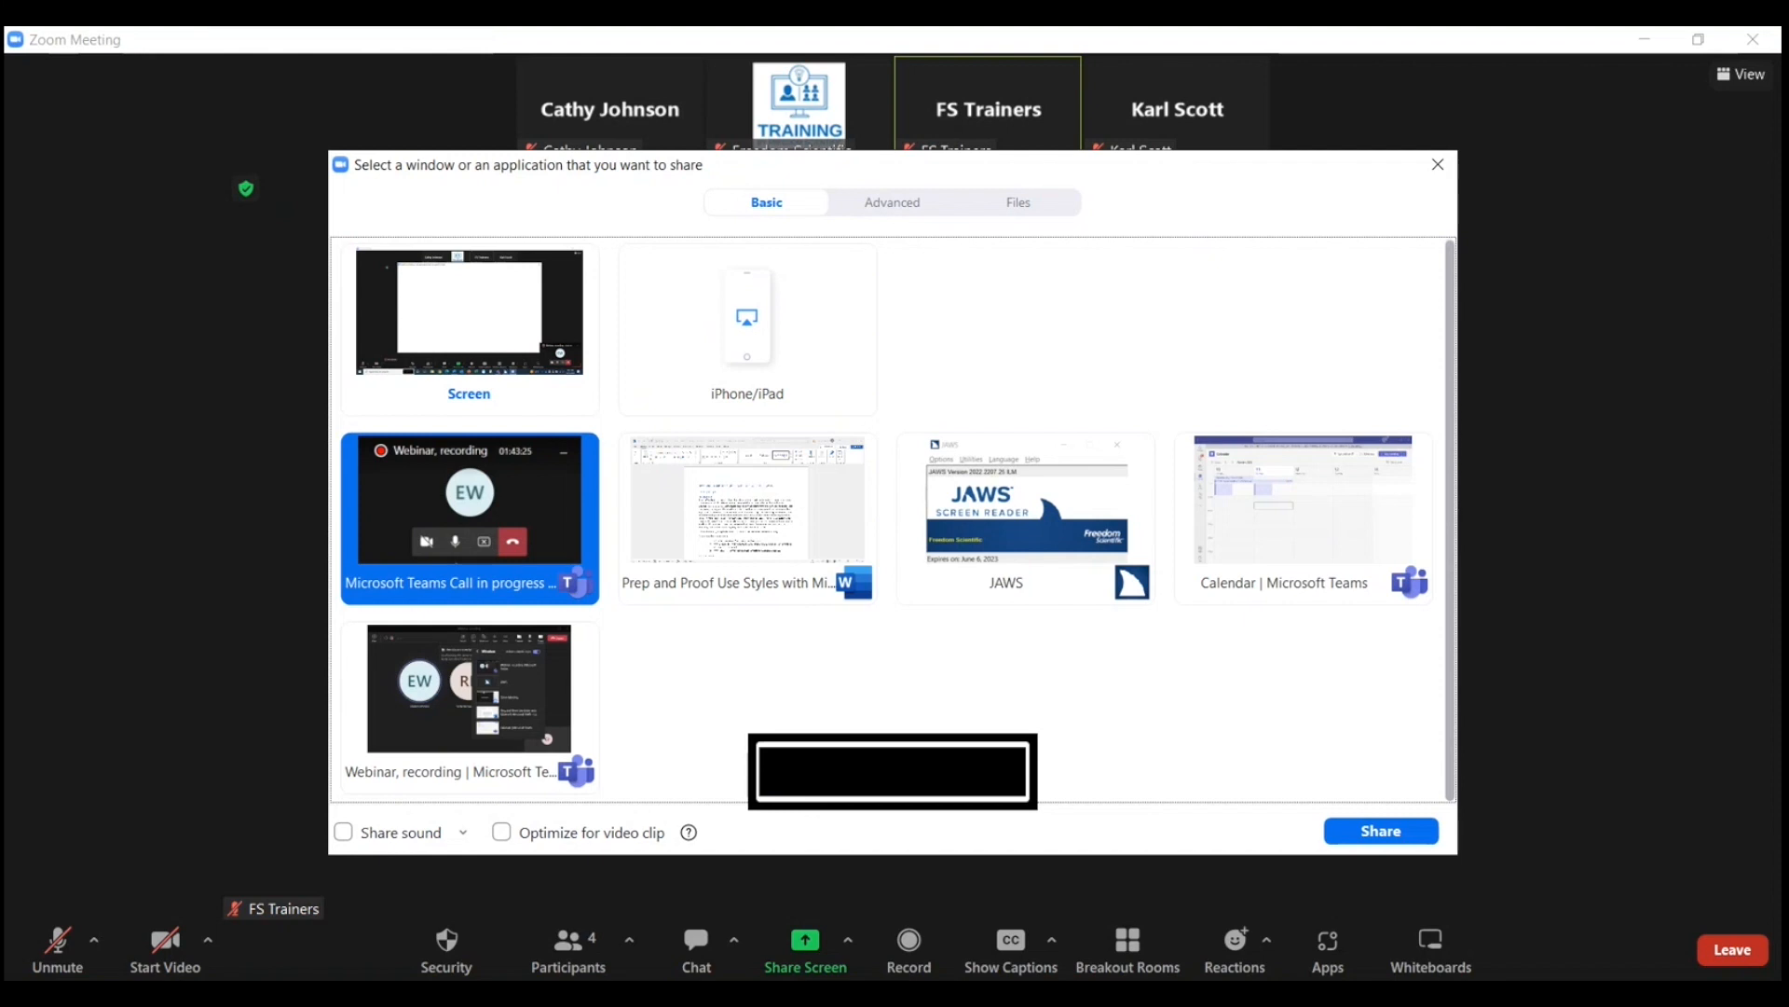
pyautogui.click(747, 517)
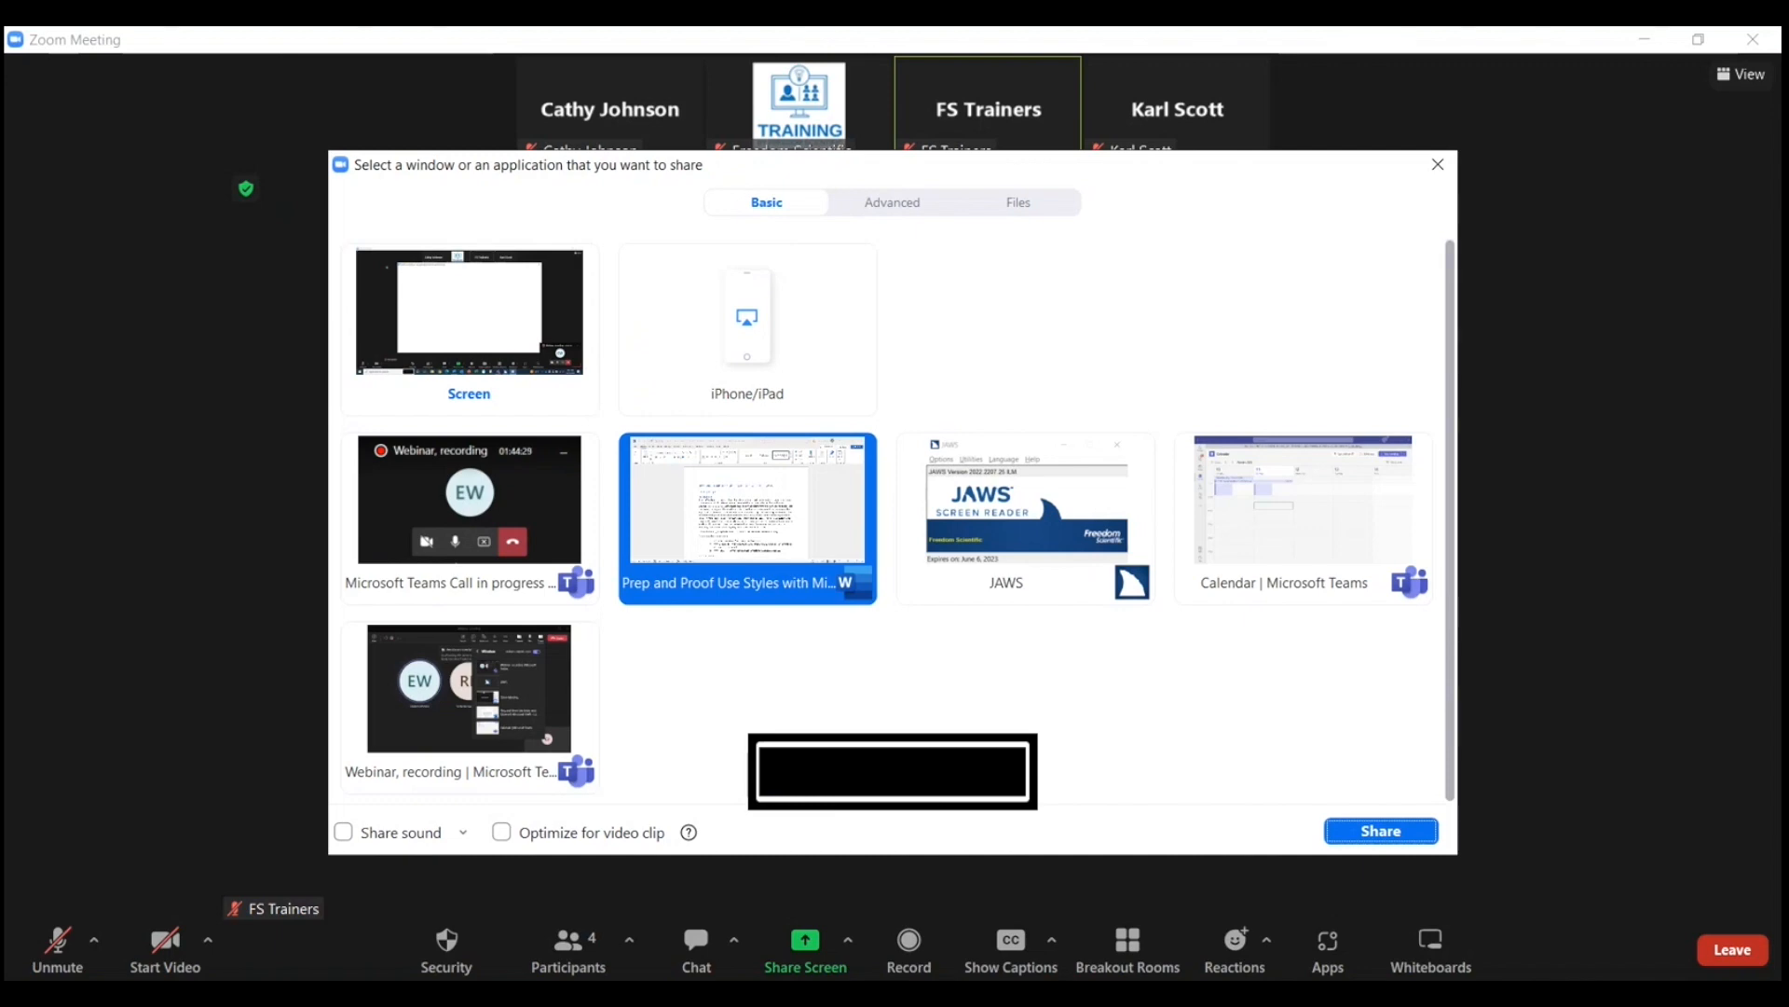
# - Share the Prep and Proof Word window, then stop sharing with Alt+S
pyautogui.click(1379, 830)
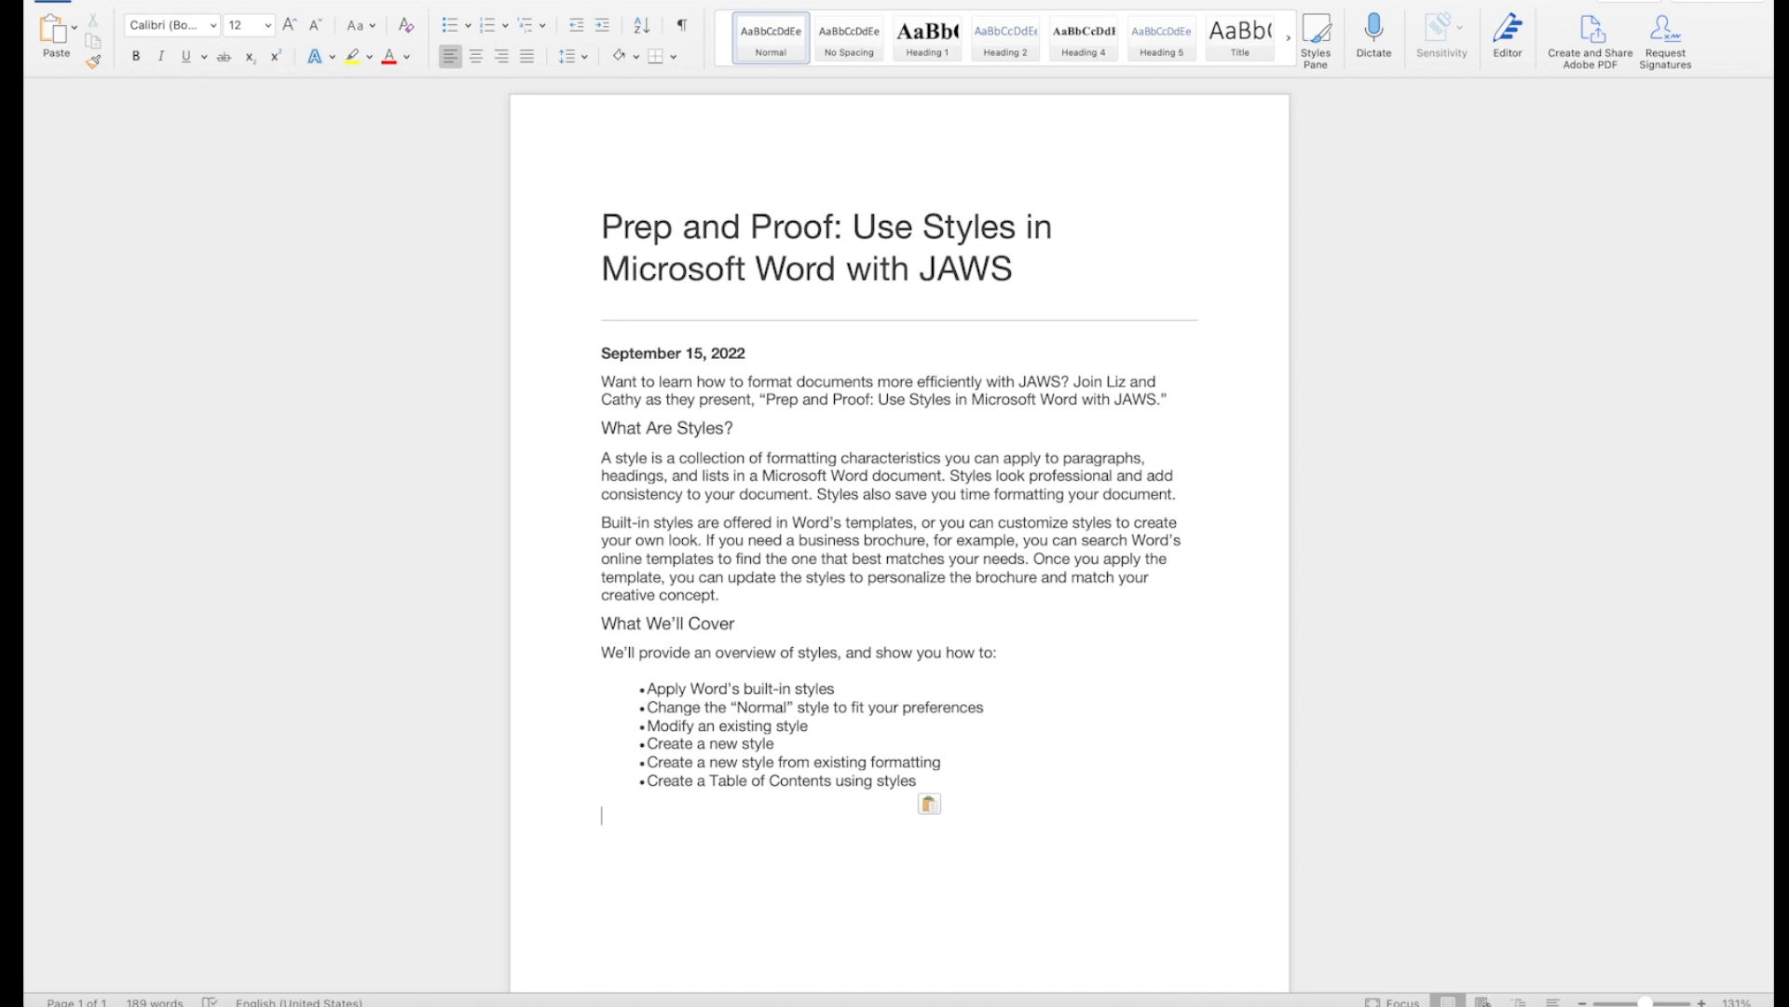
pyautogui.press('alt+s')
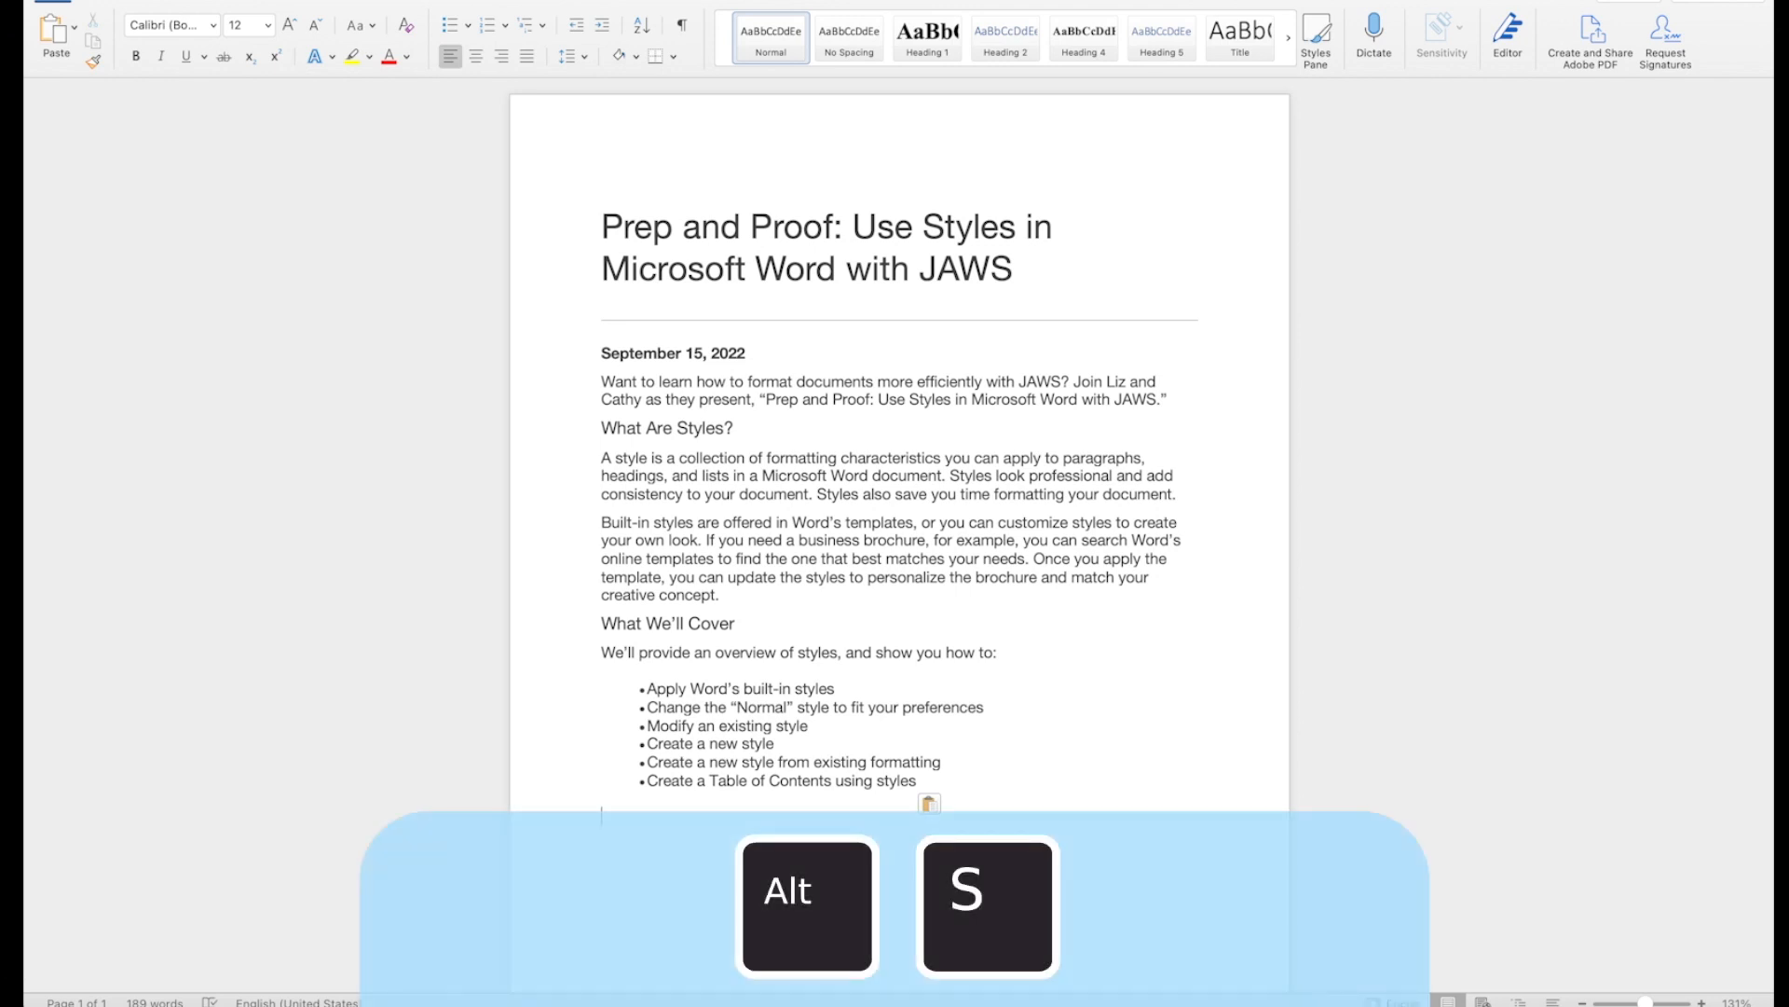